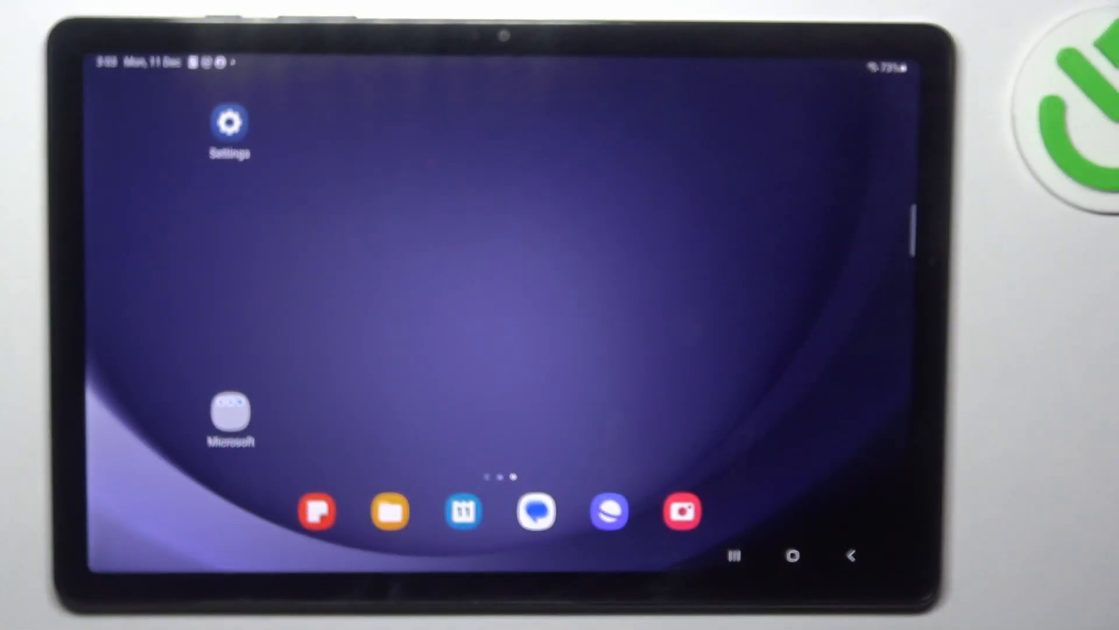
Open Settings and go to the Wallpaper and style section.
{"action": "left_click", "coordinate": [229, 121]}
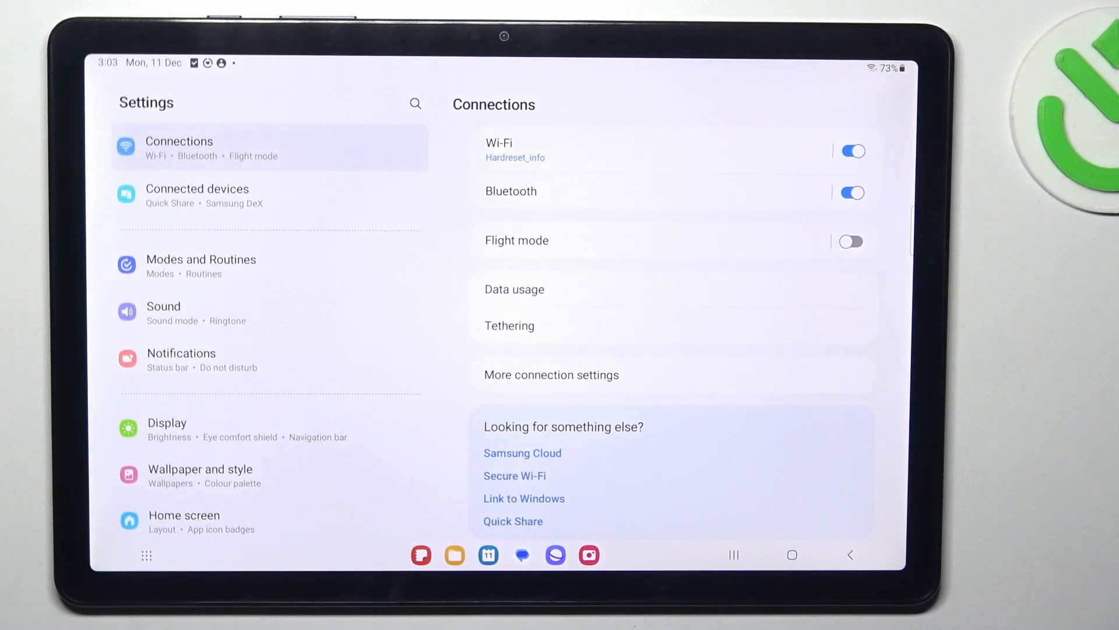
{"action": "left_click", "coordinate": [200, 474]}
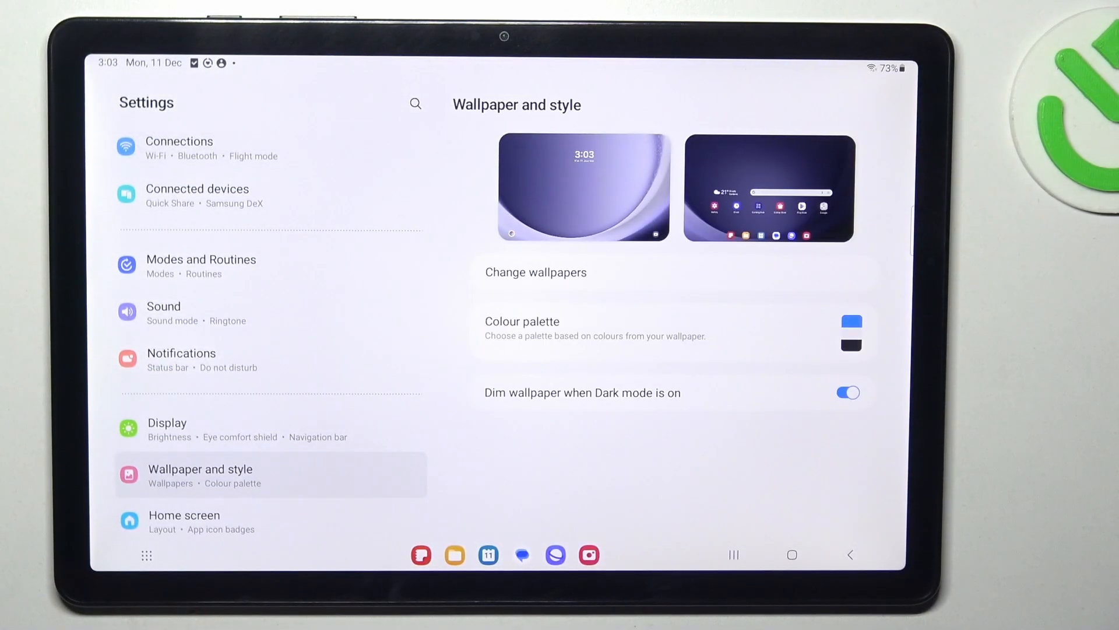
Browse Change wallpapers to the Graphical set and pick the blue-green lined wallpaper.
{"action": "left_click", "coordinate": [535, 272]}
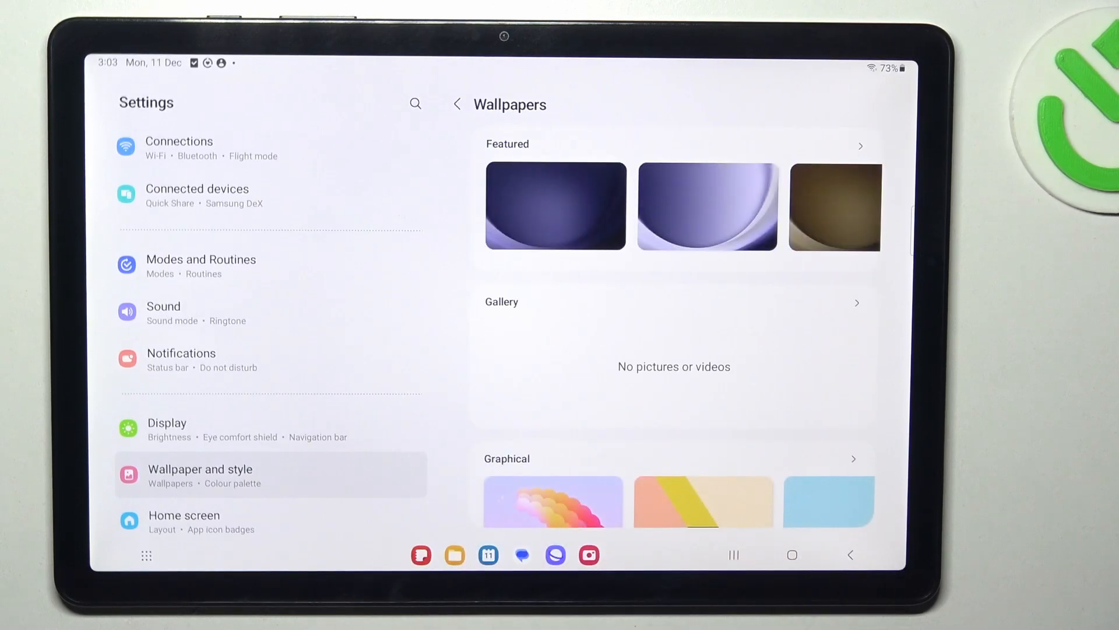
{"action": "scroll", "scroll_direction": "down", "scroll_amount": 3}
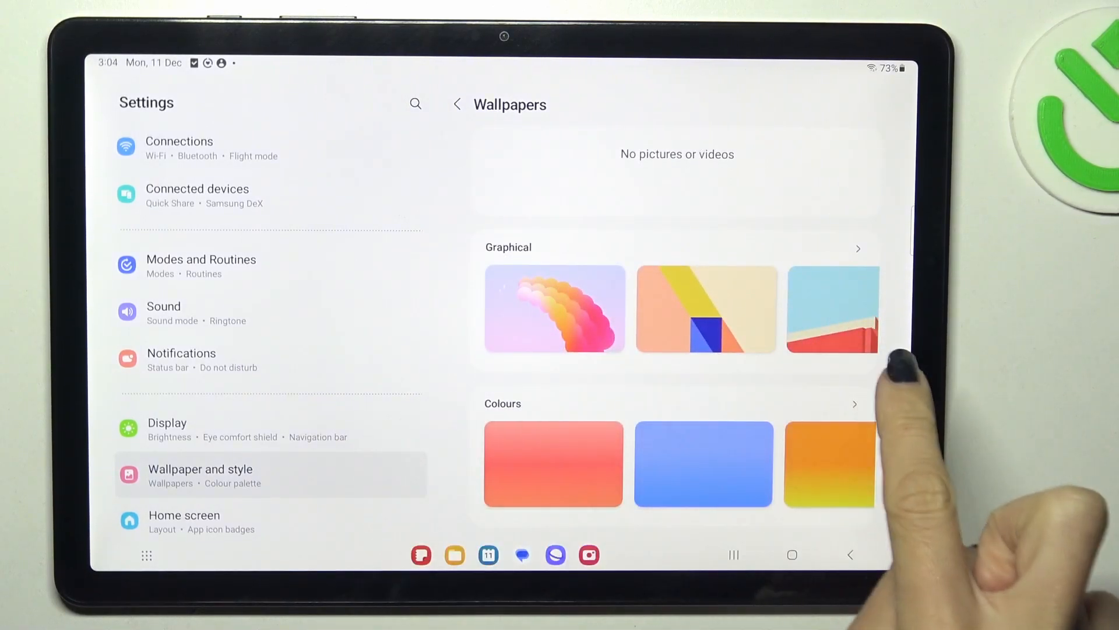
{"action": "left_click", "coordinate": [857, 247]}
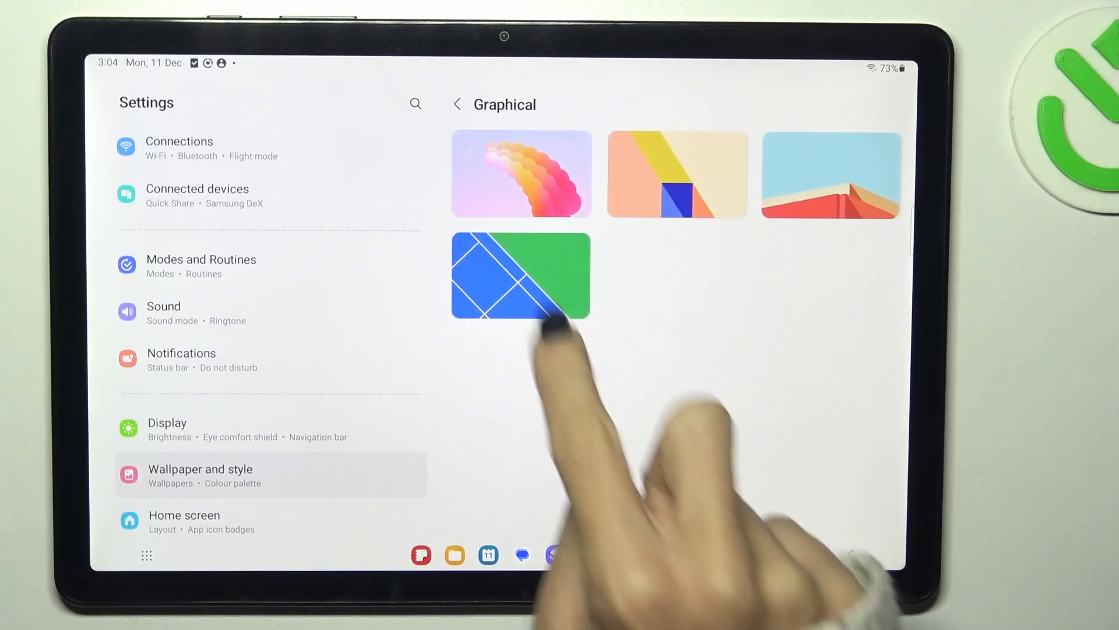
{"action": "left_click", "coordinate": [521, 275]}
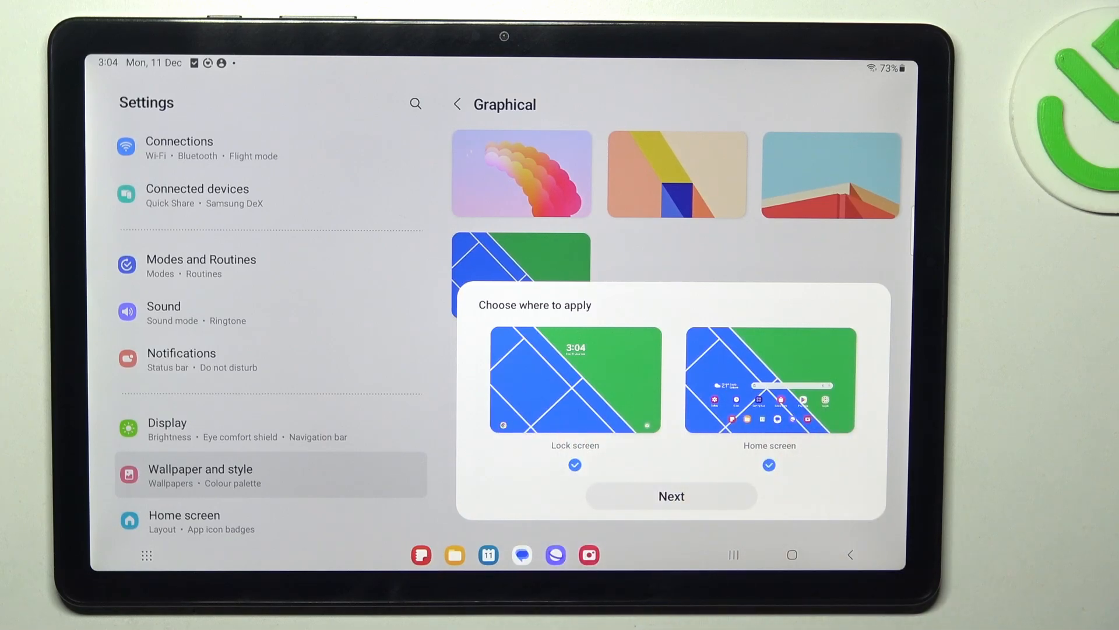
Tick both Lock screen and Home screen as targets and continue to the preview.
{"action": "left_click", "coordinate": [574, 465]}
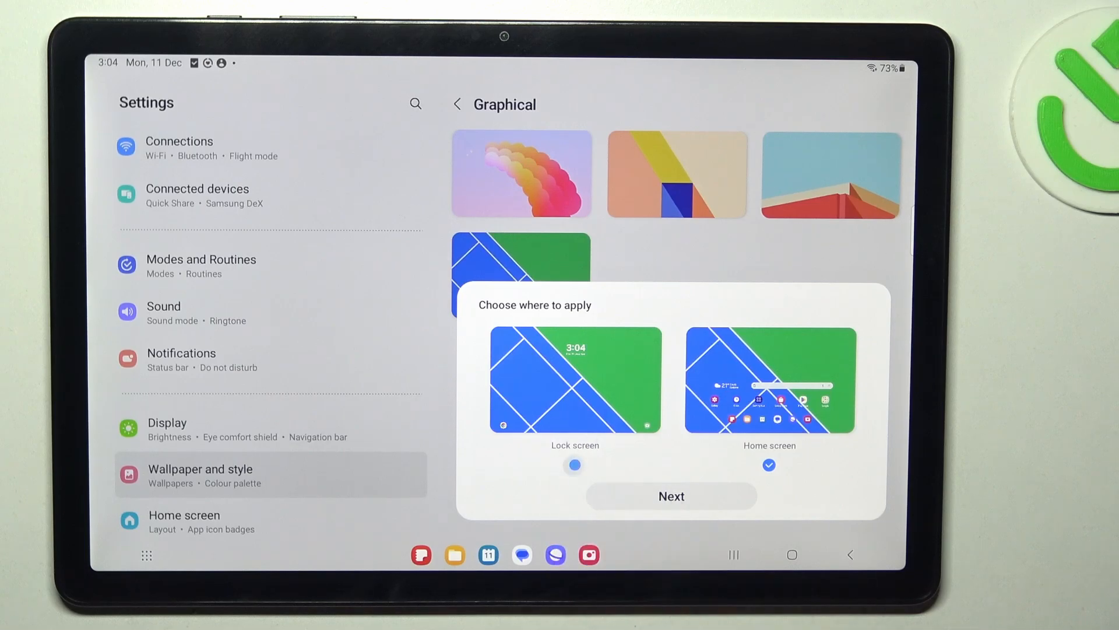
{"action": "left_click", "coordinate": [575, 465]}
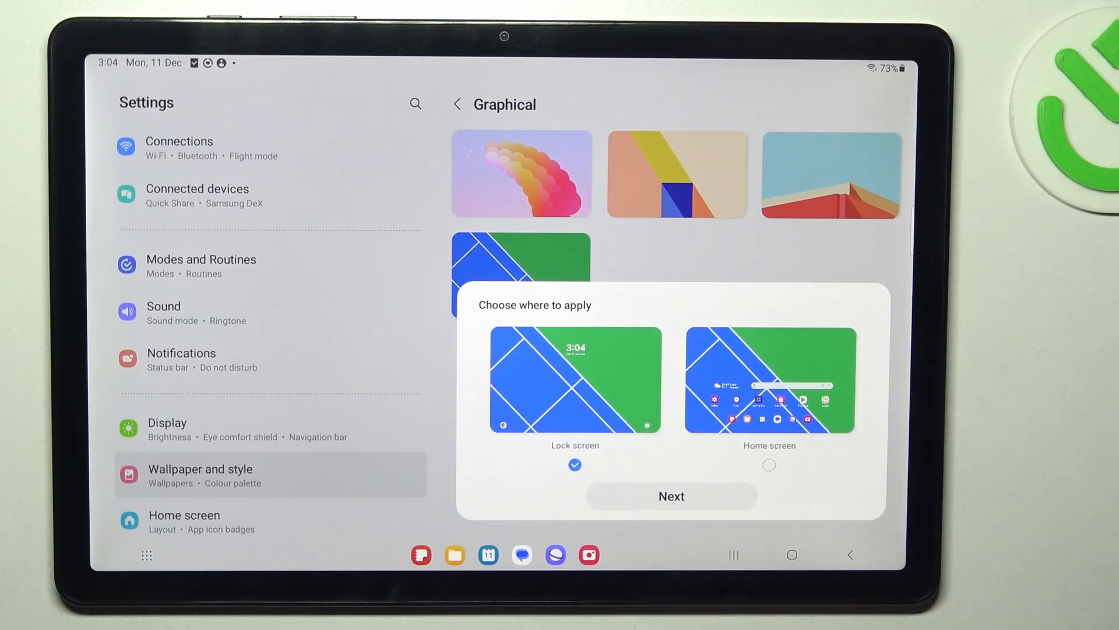
{"action": "left_click", "coordinate": [768, 466]}
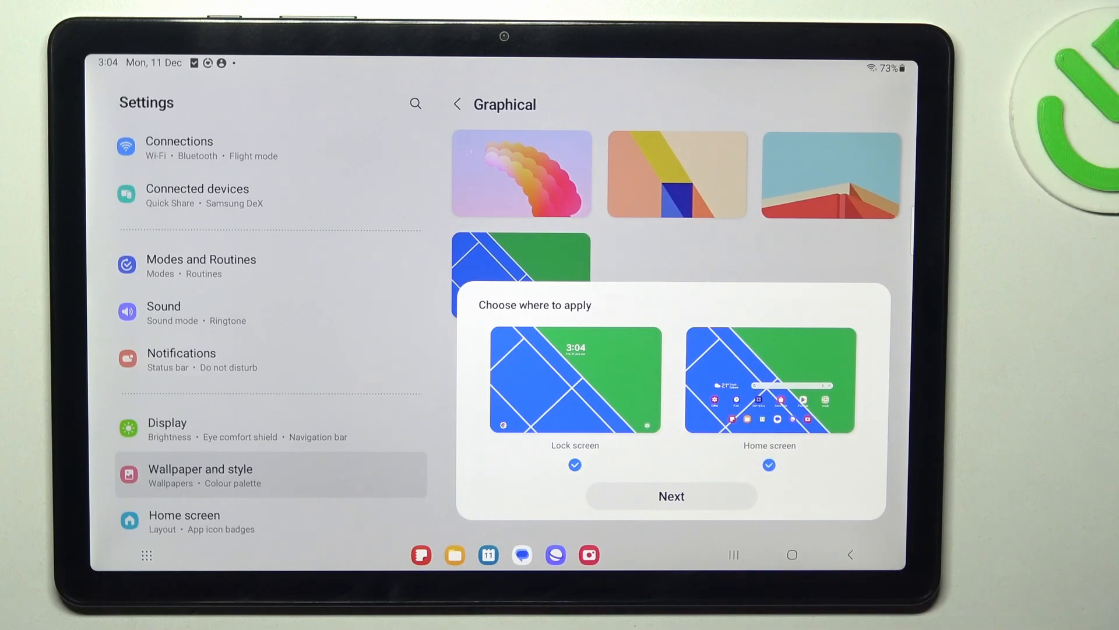
{"action": "left_click", "coordinate": [669, 495]}
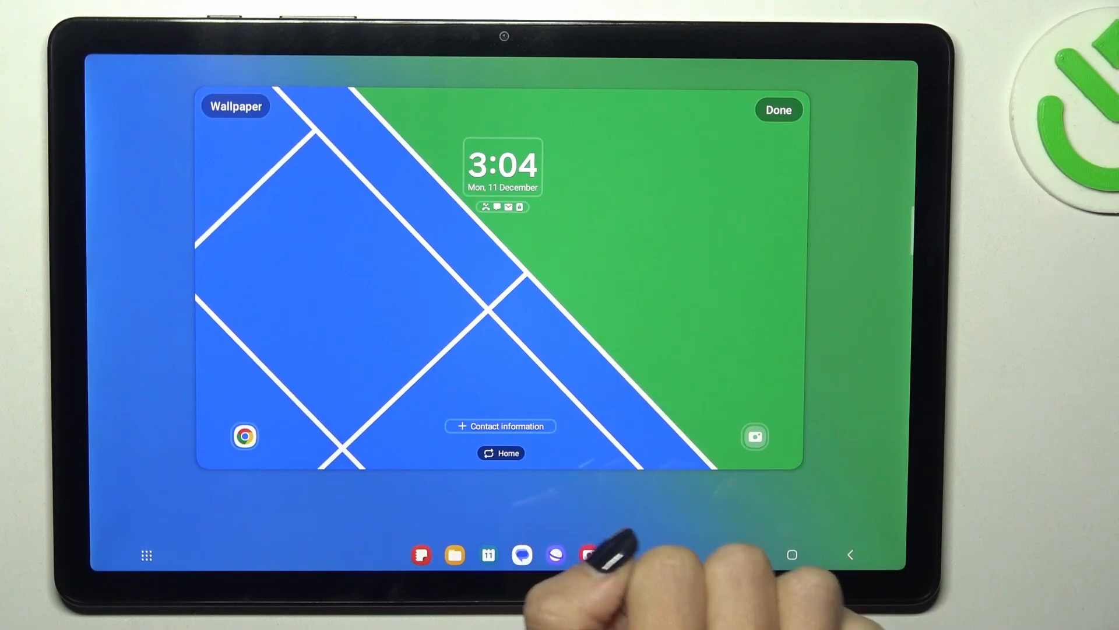
Confirm Done to apply the wallpaper behind the lock screen clock.
{"action": "left_click", "coordinate": [778, 110]}
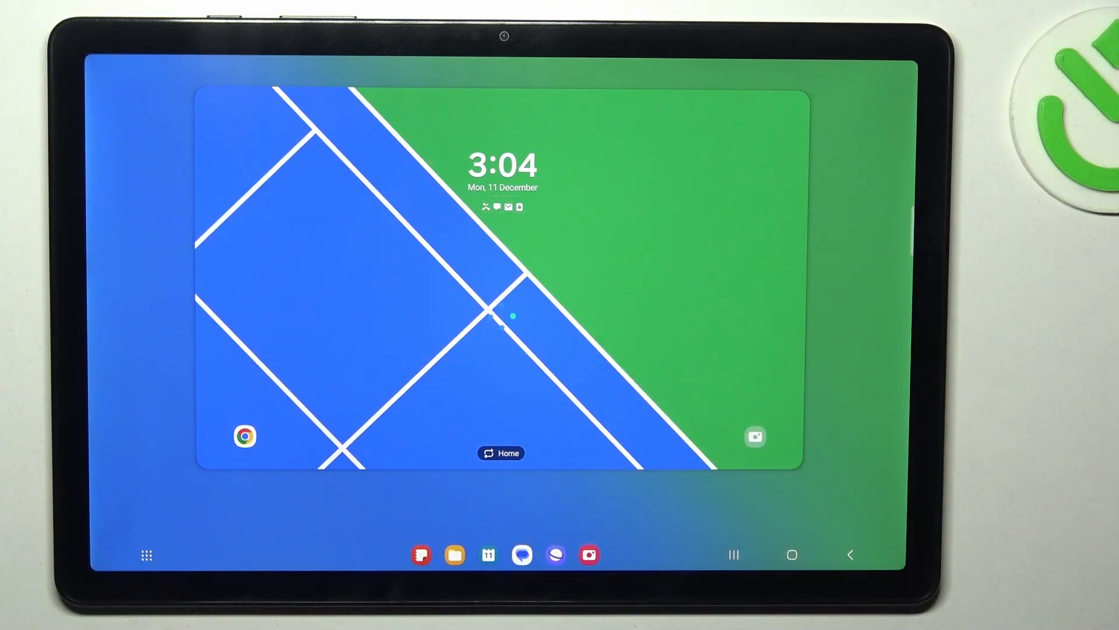